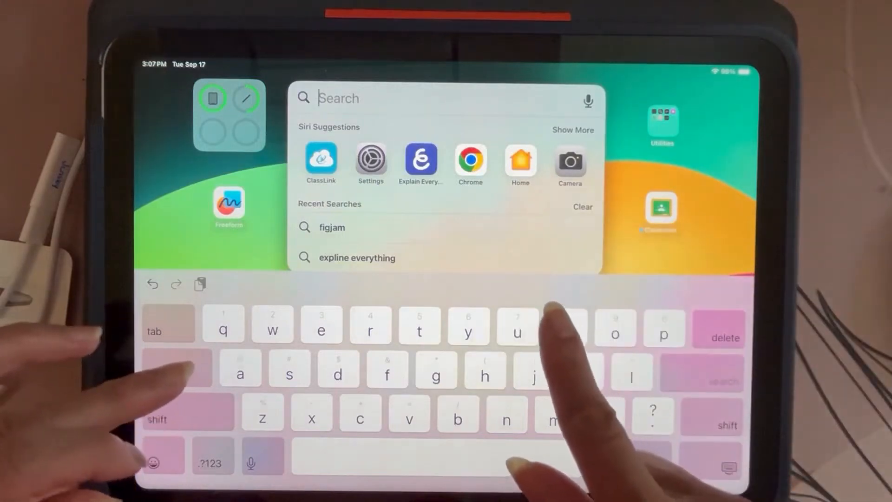
- Search Spotlight for 'apple pencil' to bring up the Apple Pencil settings
text(app Store)
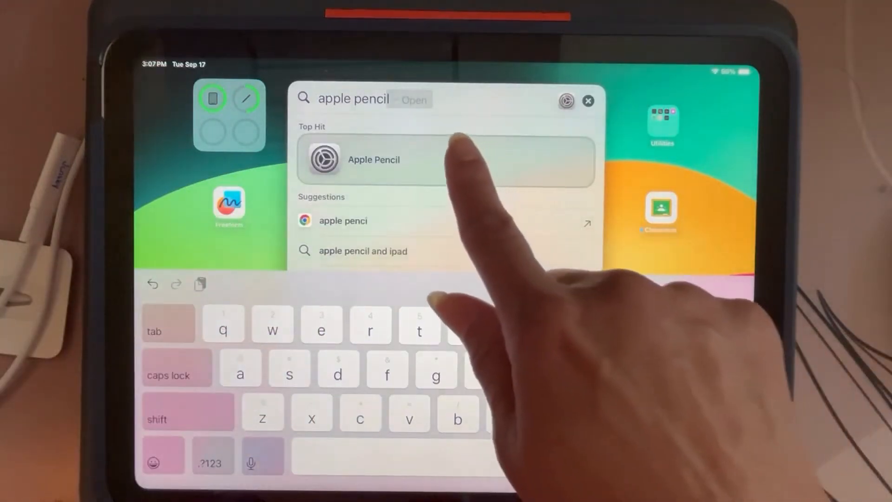
click(374, 159)
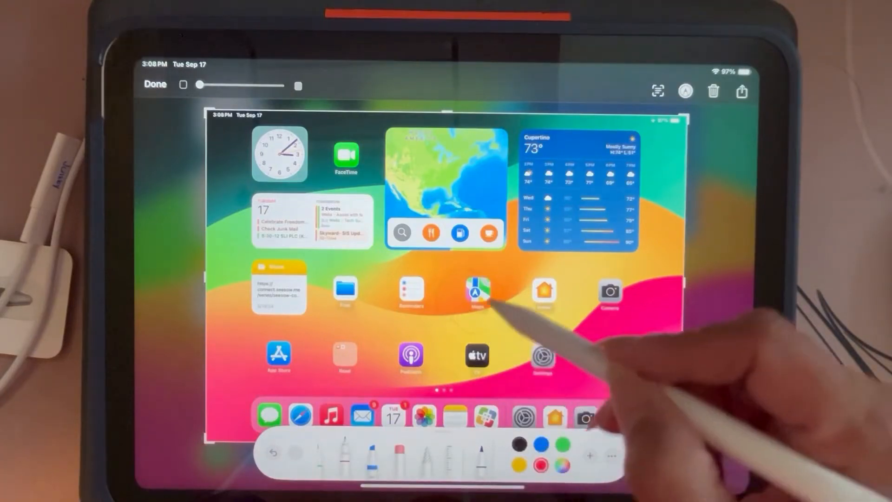
- Draw a wavy line beside Maps and red straight lines around the Podcasts icon
drag(495, 301, 563, 302)
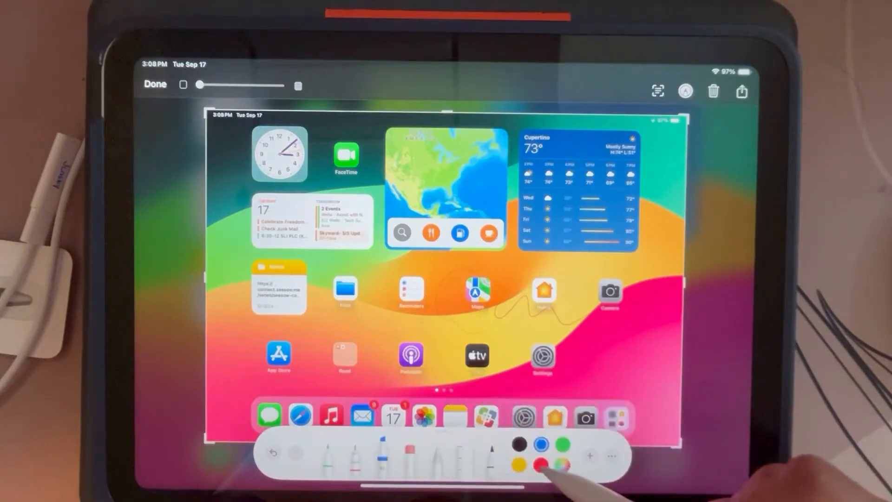
drag(375, 330, 449, 387)
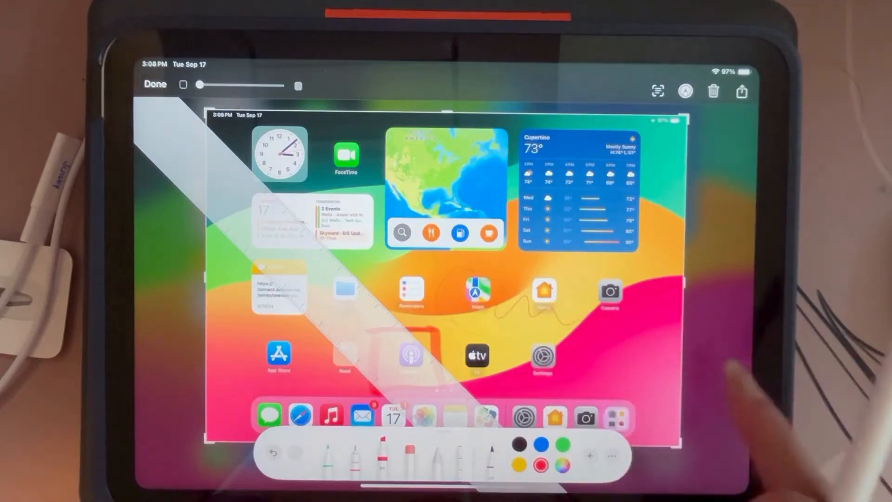
- Delete the annotated screenshot with the trash icon and confirm Delete Screenshot
click(713, 91)
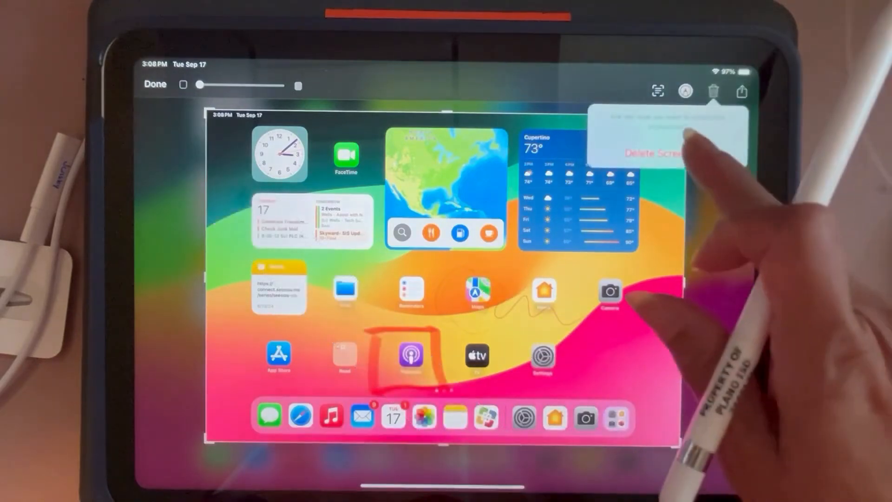
click(155, 84)
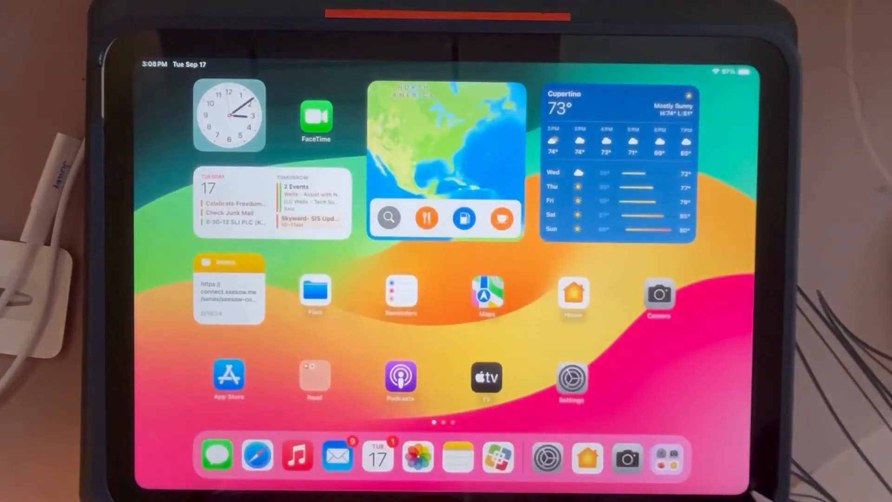